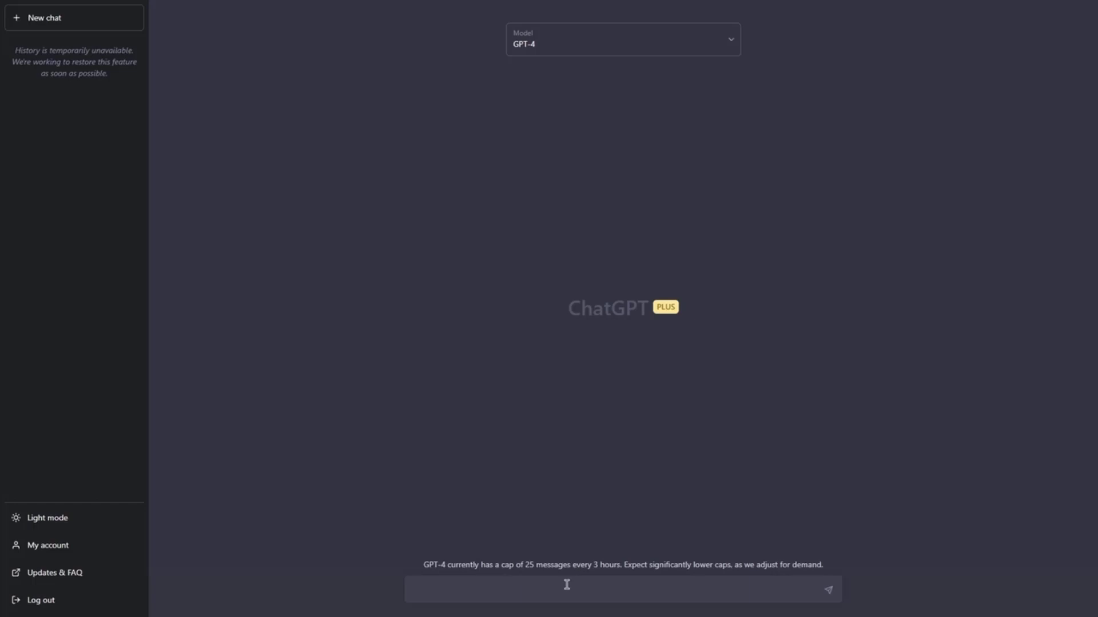
{"action": "mouse_move", "coordinate": [414, 593]}
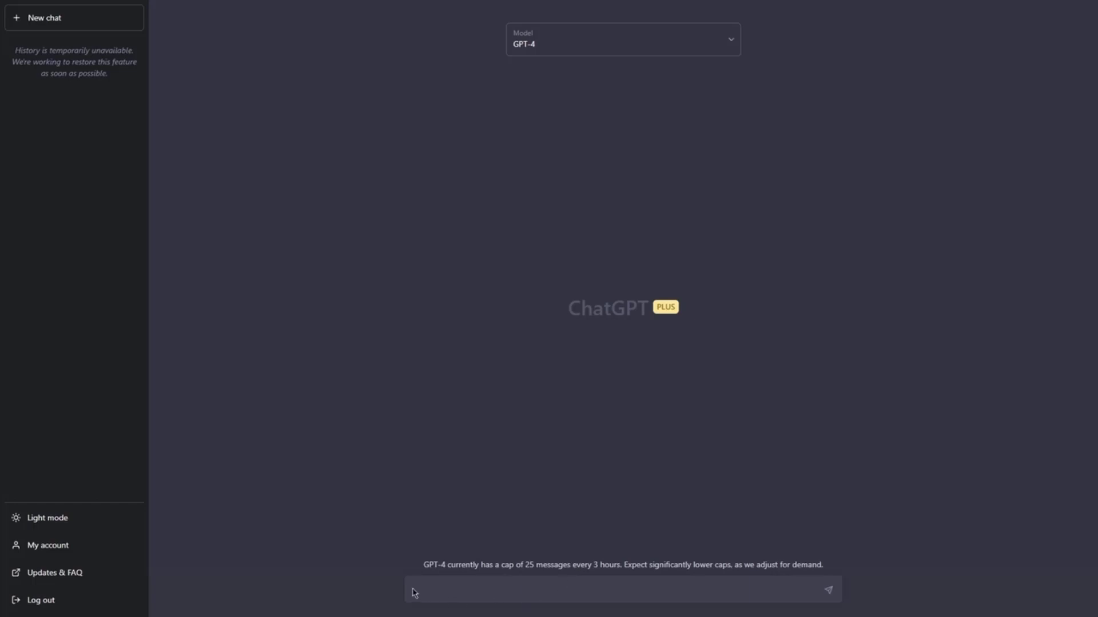
{"action": "mouse_move", "coordinate": [325, 535]}
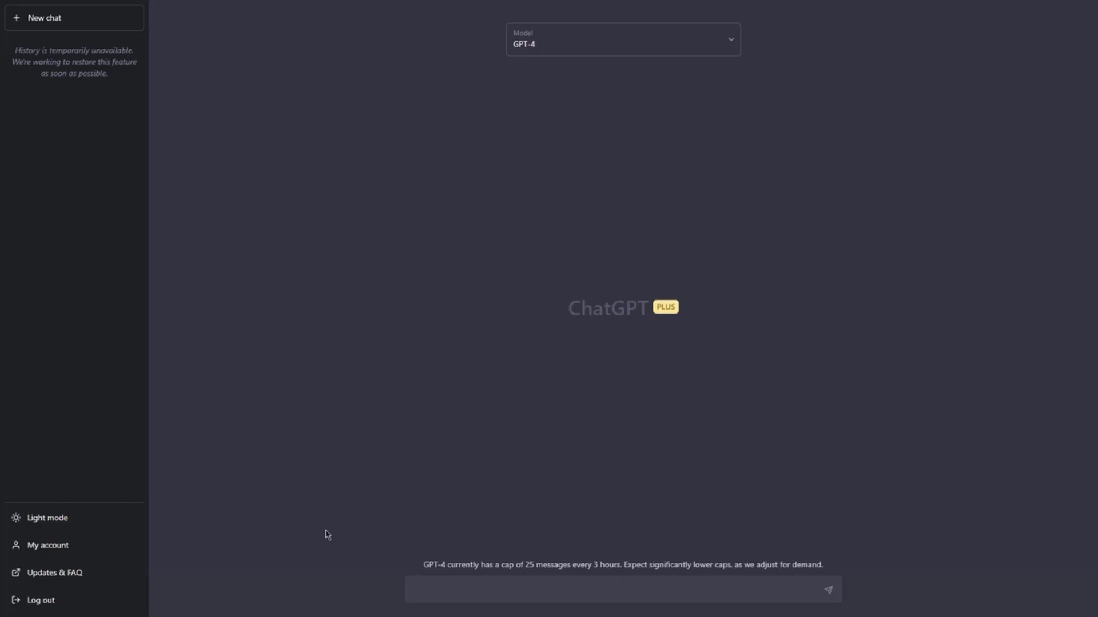
Step: Begin the first prompt, typing the start of 'Provide me with a' in the message box
{"action": "type", "text": "Provide me with a"}
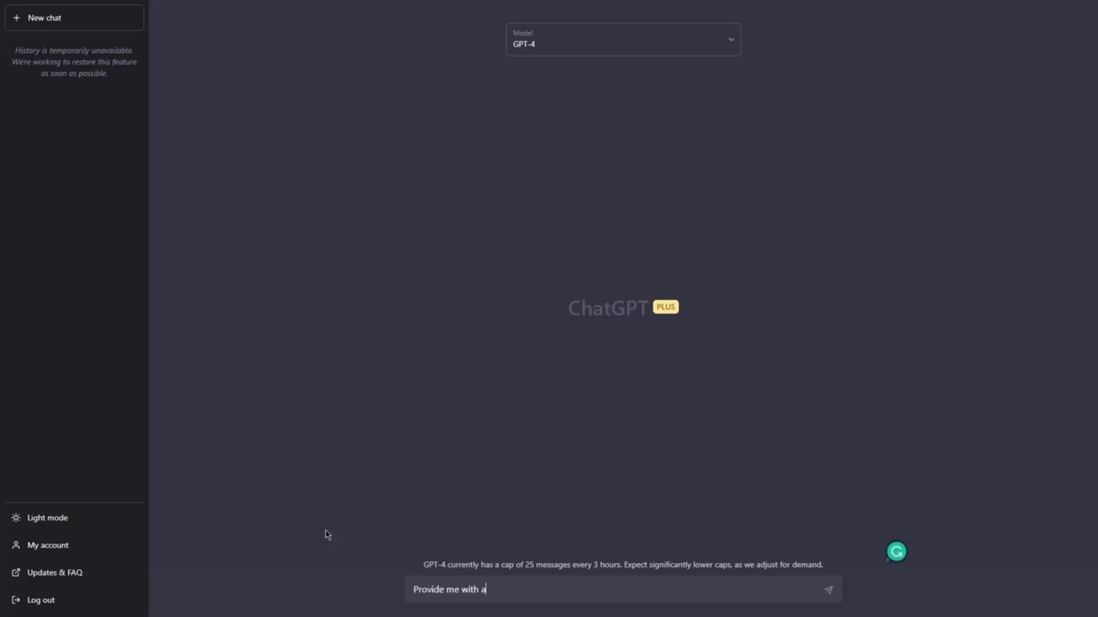
Step: Send 'Topic: Astronomy' above 'Provide me with a trivial fact that few people know about.'
{"action": "type", "text": "trivial fact that few peo"}
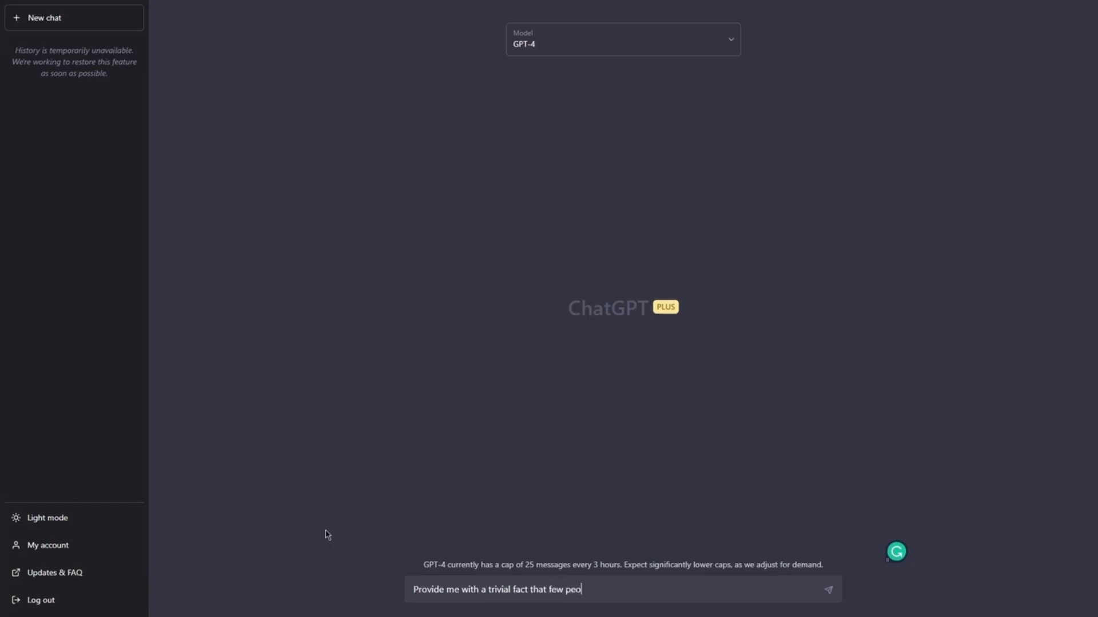
{"action": "type", "text": "ple know about"}
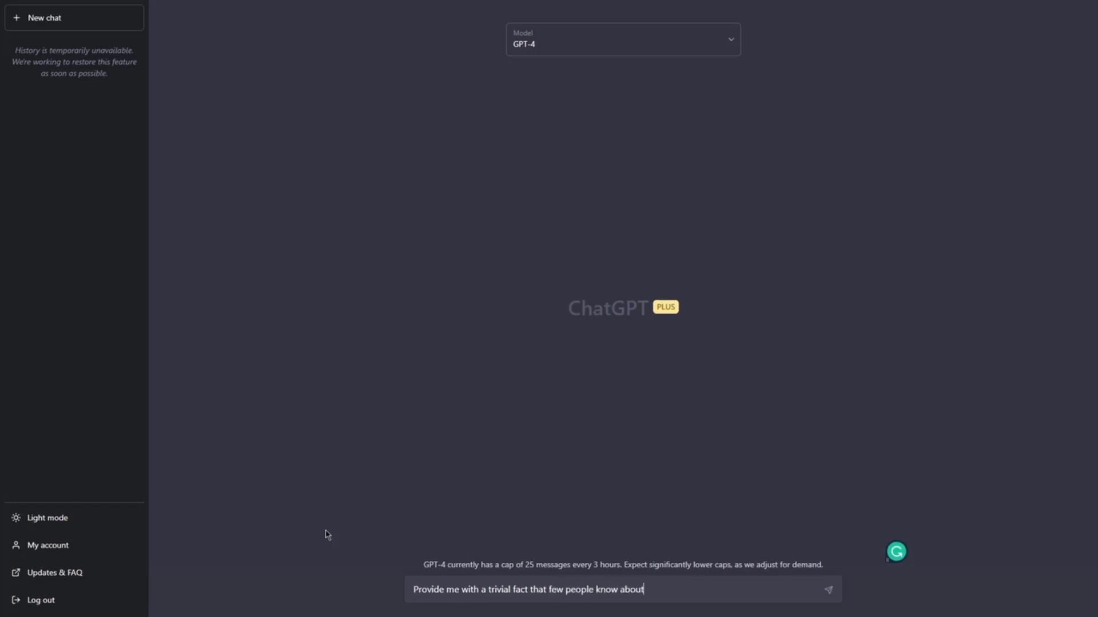
{"action": "type", "text": "."}
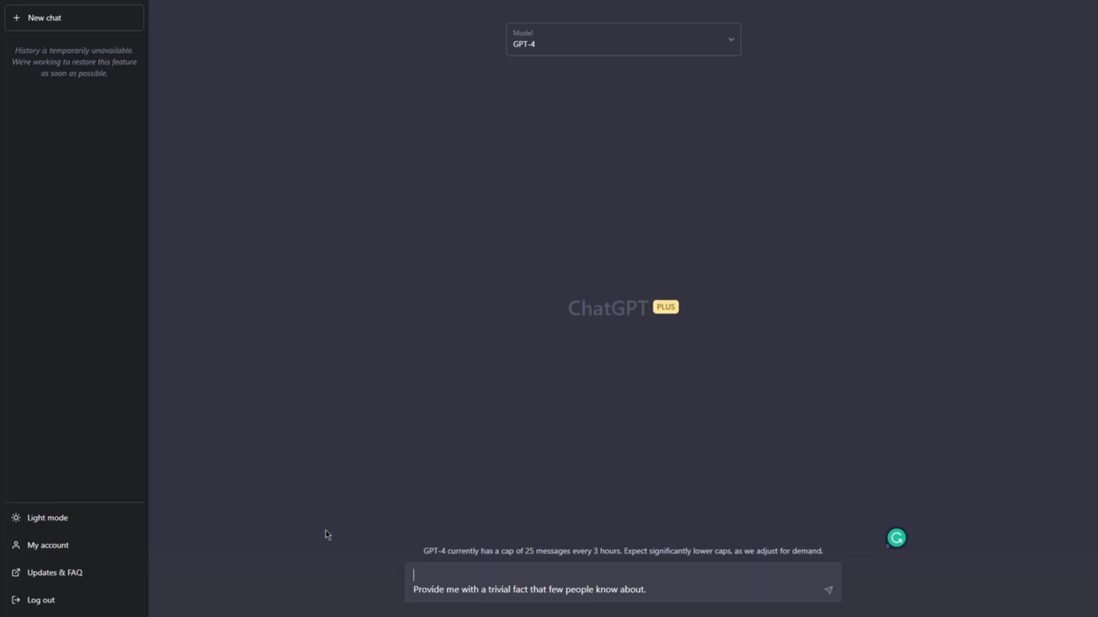
{"action": "type", "text": "Topic:"}
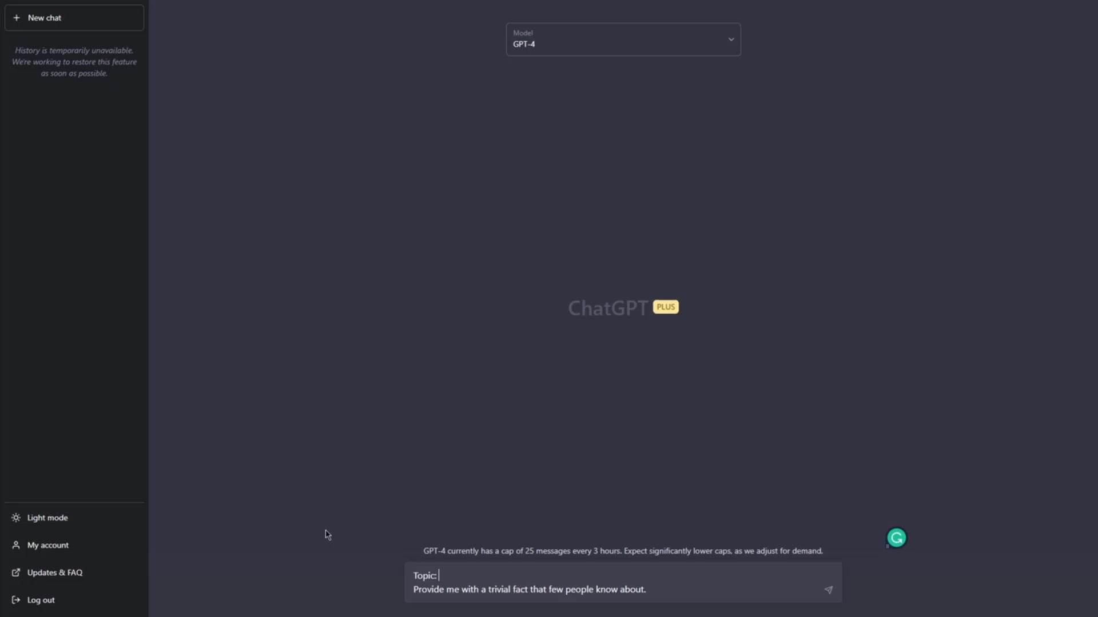
{"action": "type", "text": "Astro"}
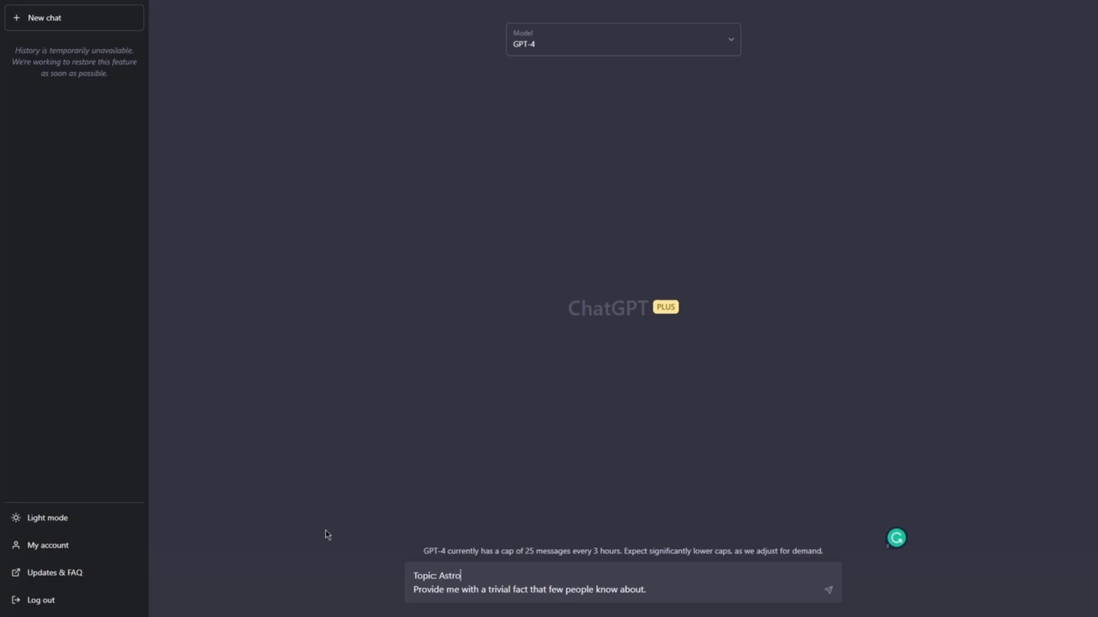
{"action": "type", "text": "nomy"}
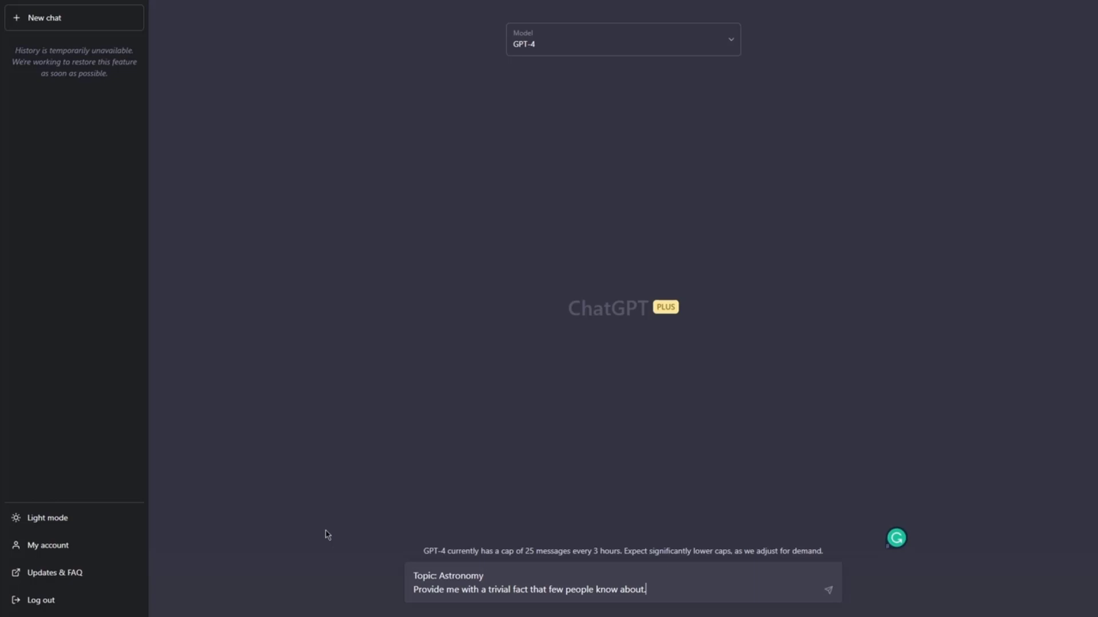
{"action": "left_click", "coordinate": [828, 588]}
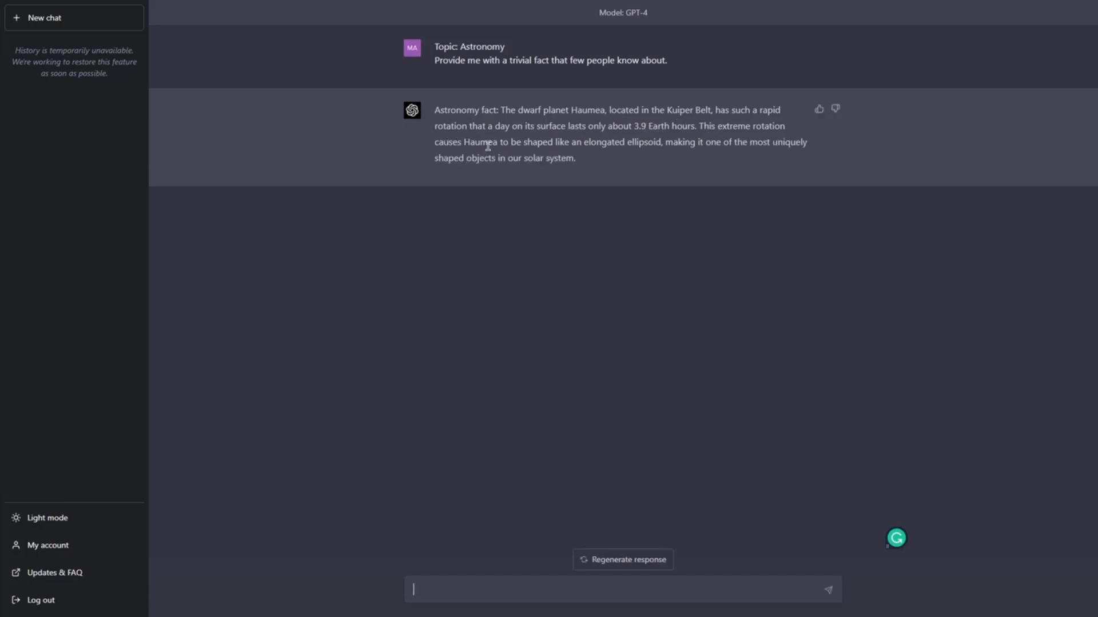
{"action": "mouse_move", "coordinate": [598, 147]}
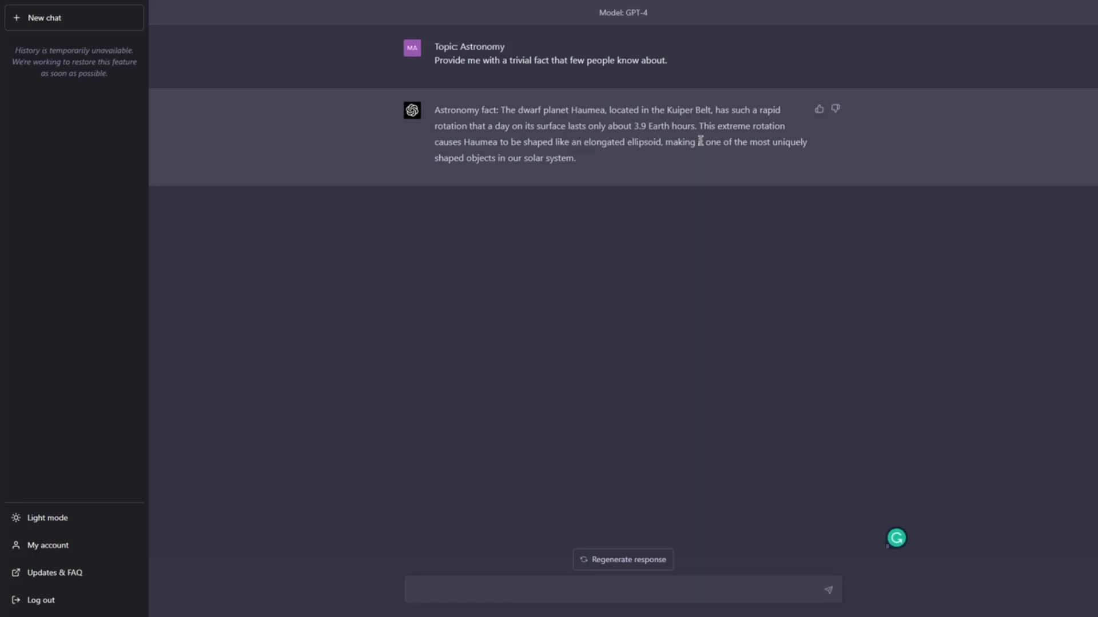
{"action": "mouse_move", "coordinate": [579, 165]}
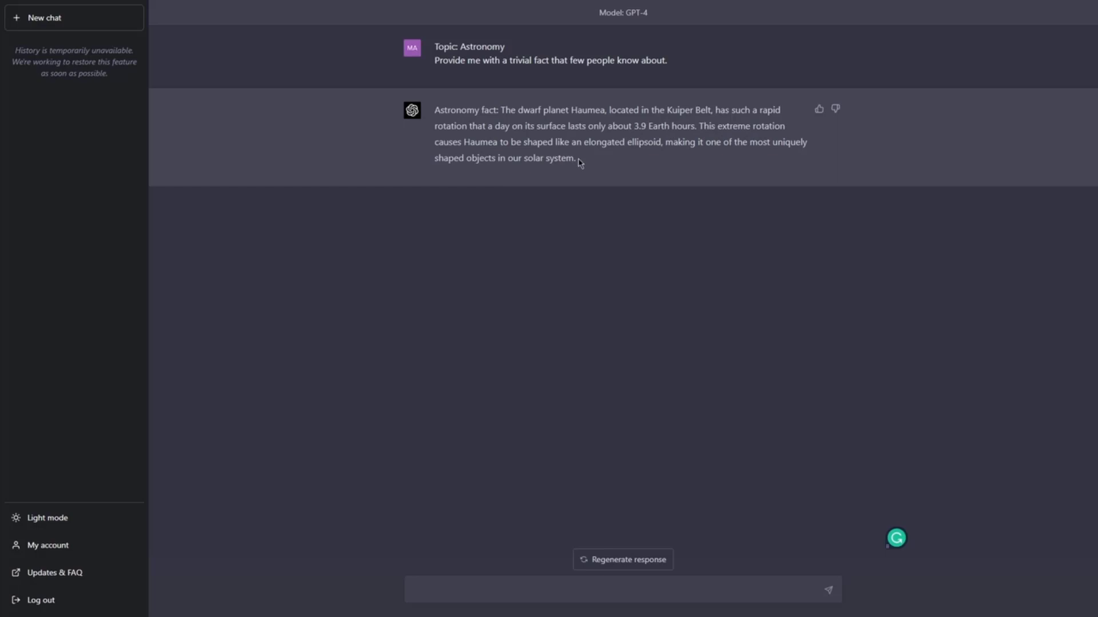
{"action": "mouse_move", "coordinate": [584, 163]}
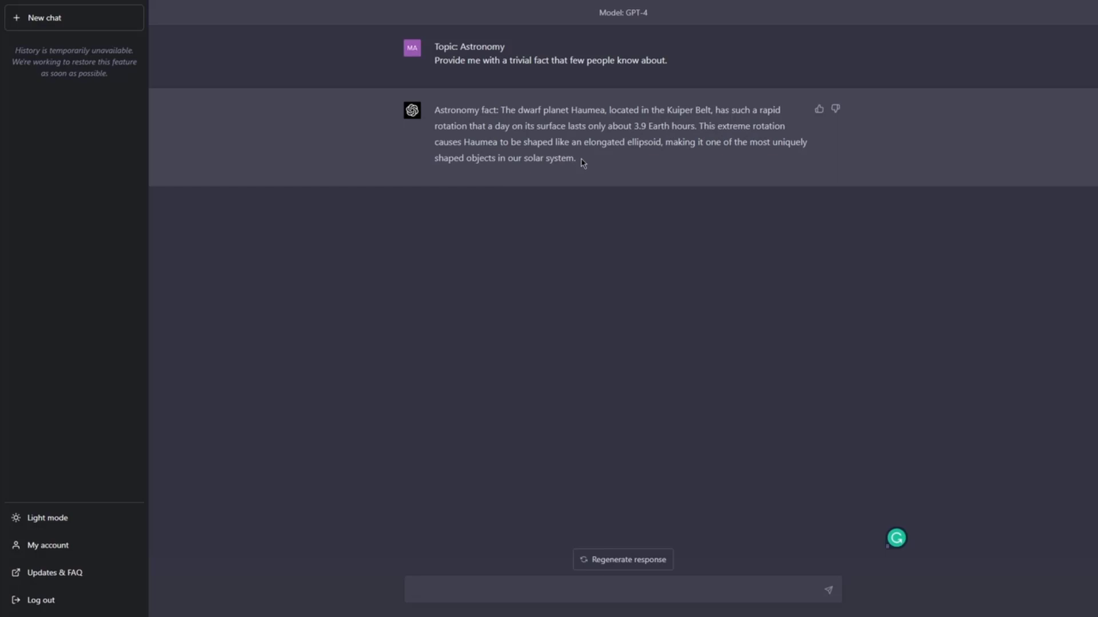
{"action": "mouse_move", "coordinate": [462, 96]}
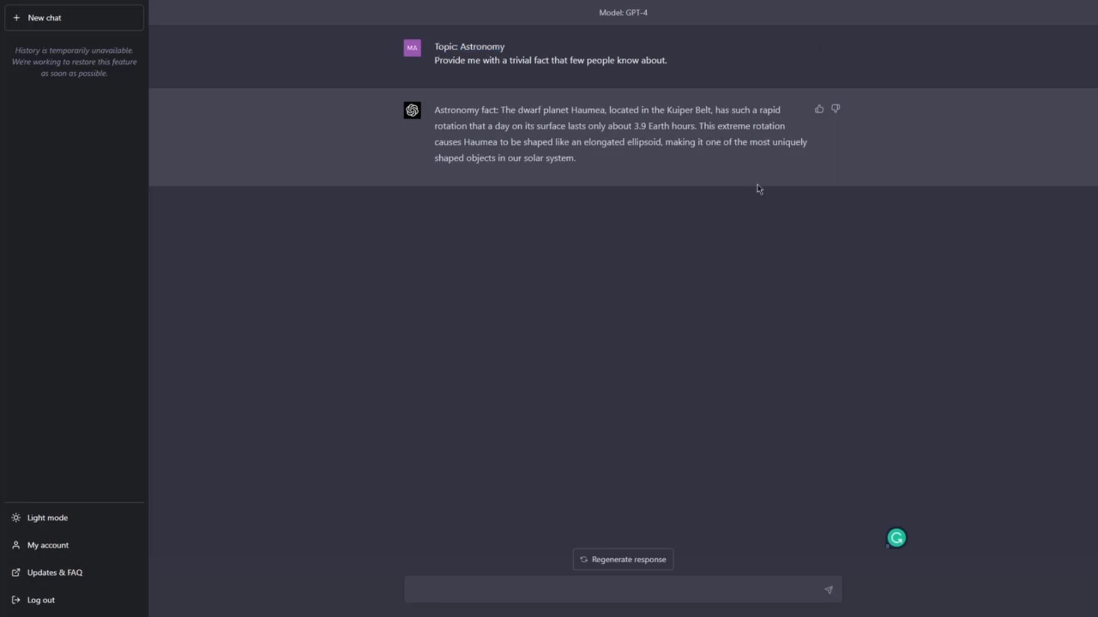
{"action": "mouse_move", "coordinate": [432, 112]}
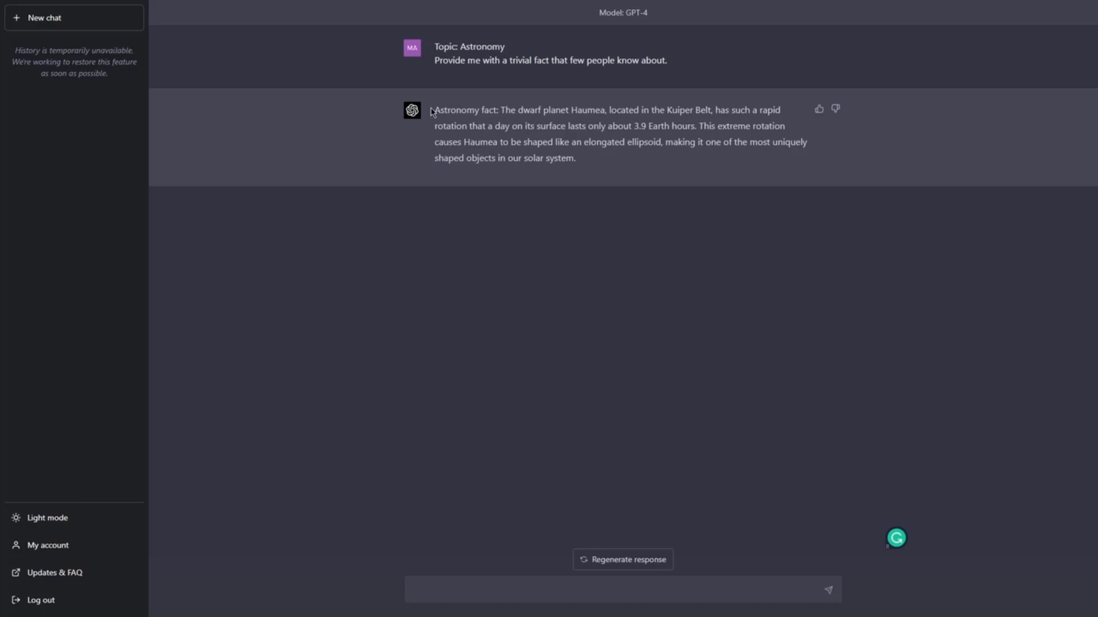
{"action": "mouse_move", "coordinate": [471, 254]}
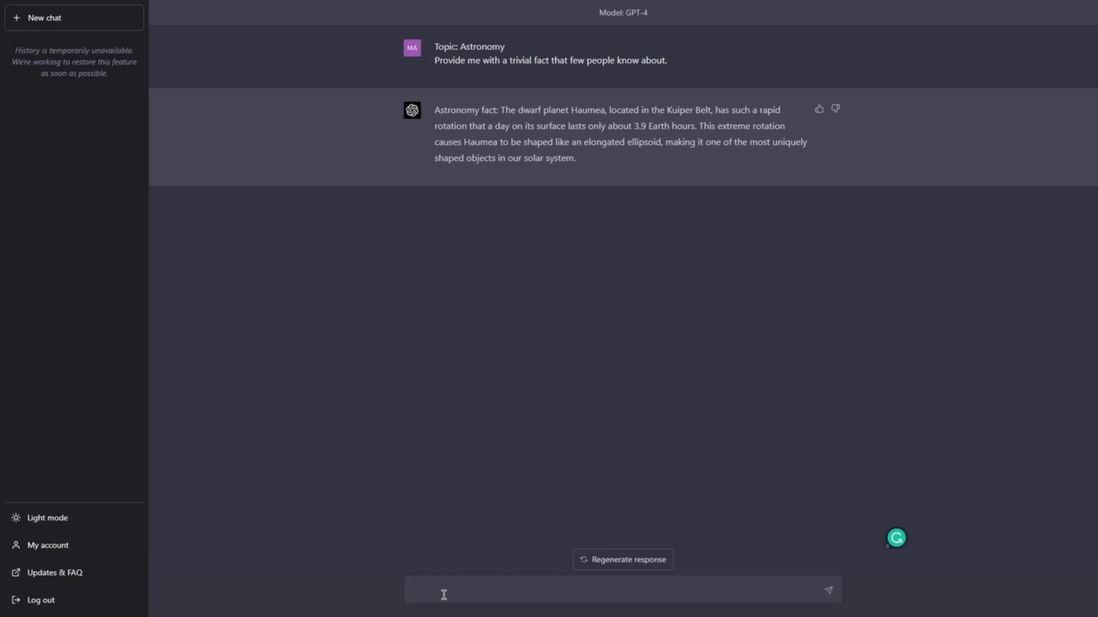
Step: Write 'Is the capital of France: Paris, London or Berlin?' in the message box
{"action": "left_click", "coordinate": [443, 594]}
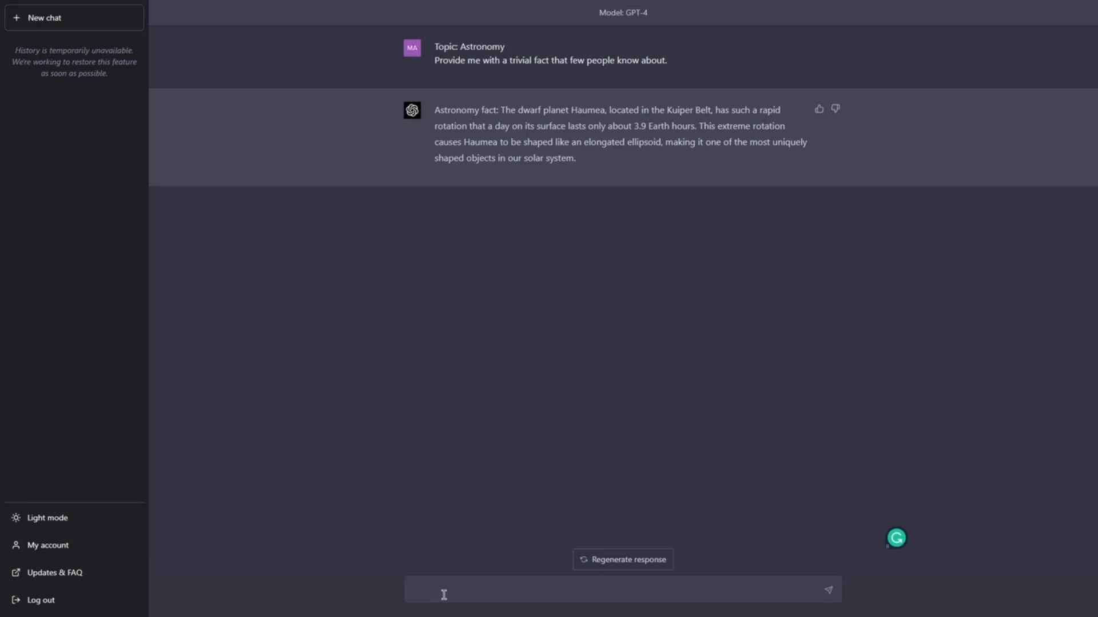
{"action": "type", "text": "What is the capital of F"}
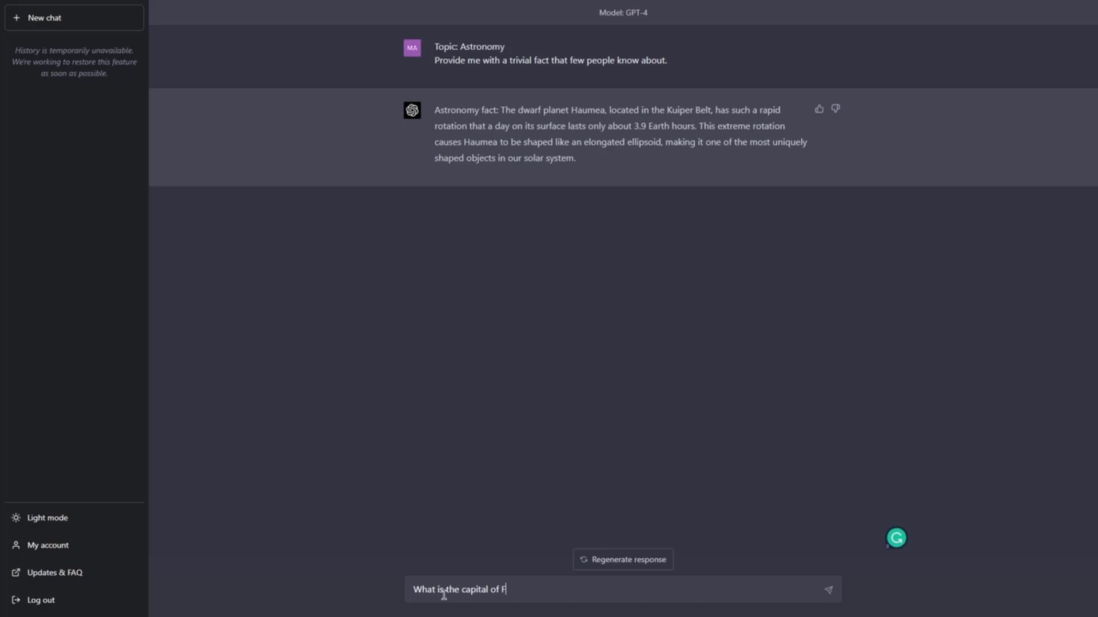
{"action": "type", "text": "rance"}
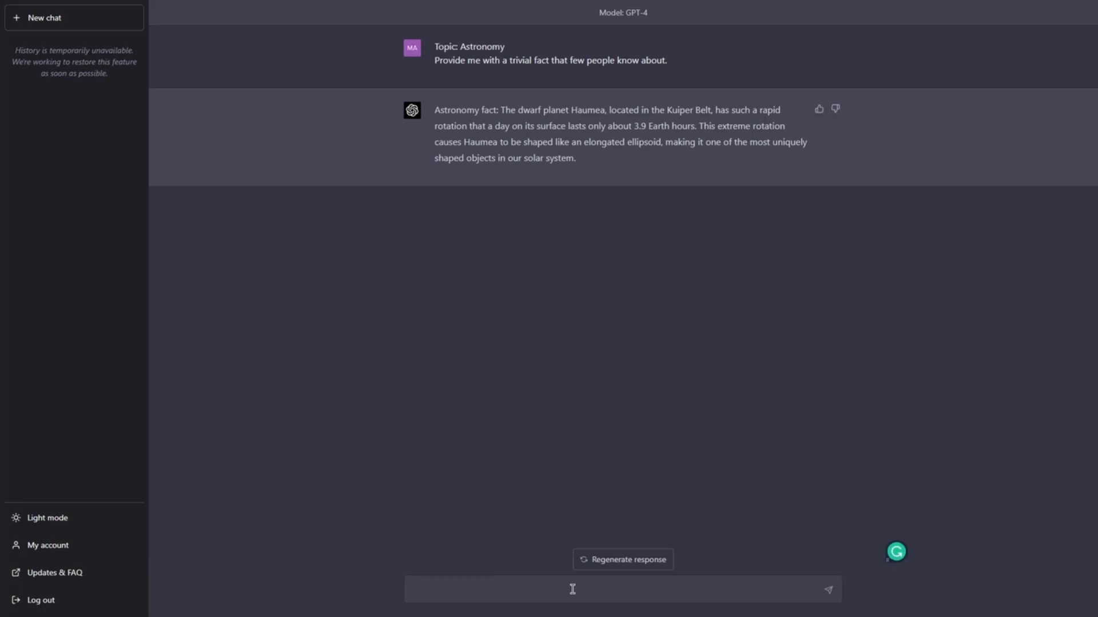
{"action": "type", "text": "Is the"}
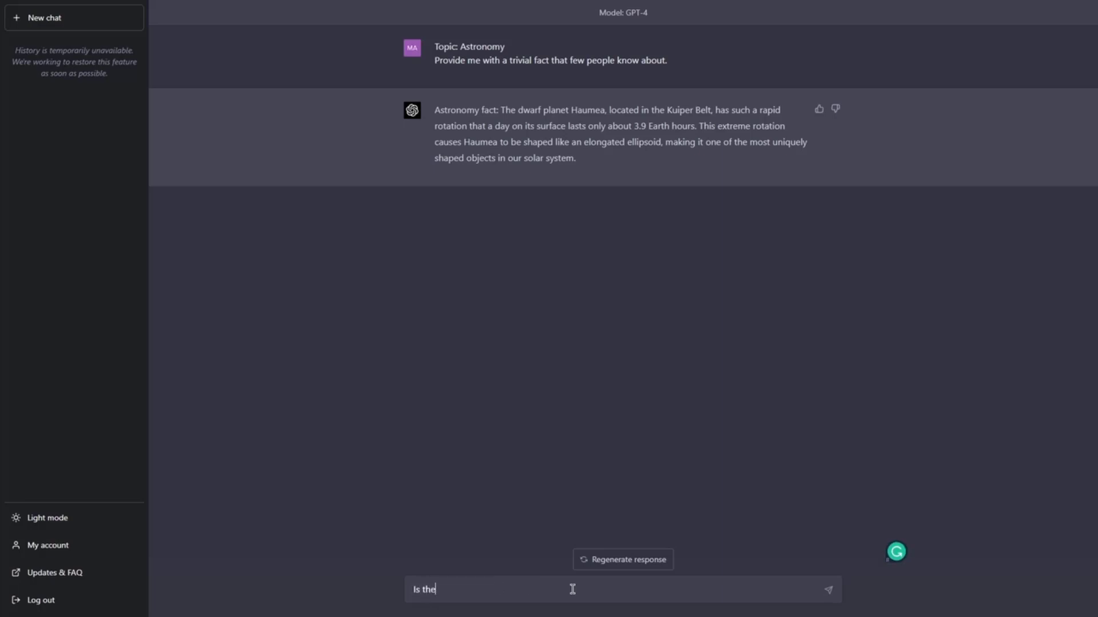
{"action": "type", "text": "captia"}
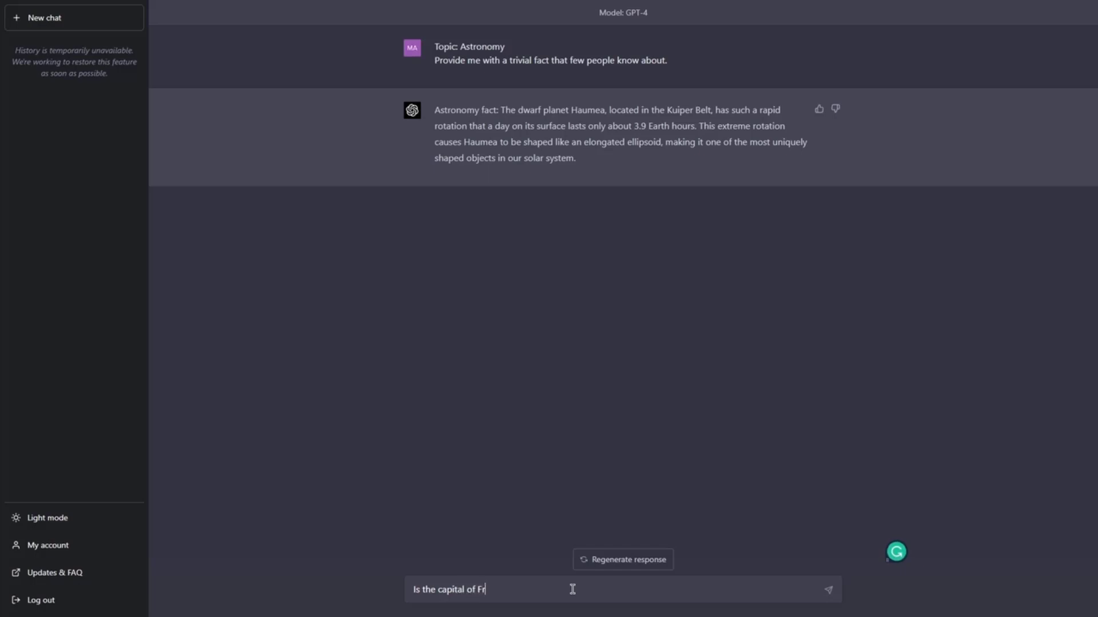
{"action": "type", "text": "ance"}
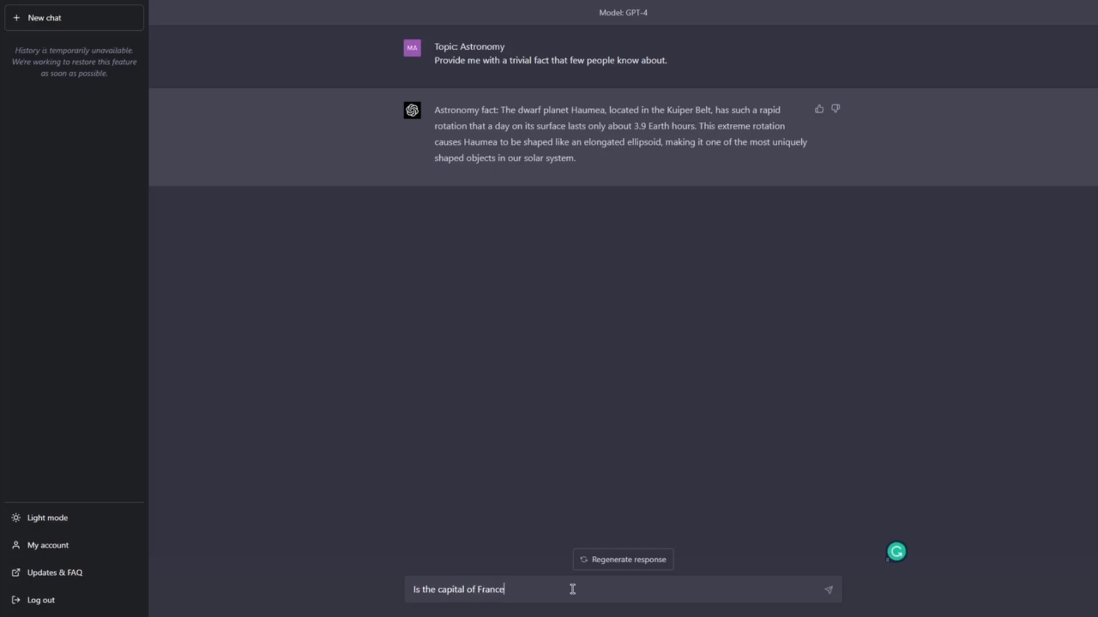
{"action": "type", "text": ": Paris, London o"}
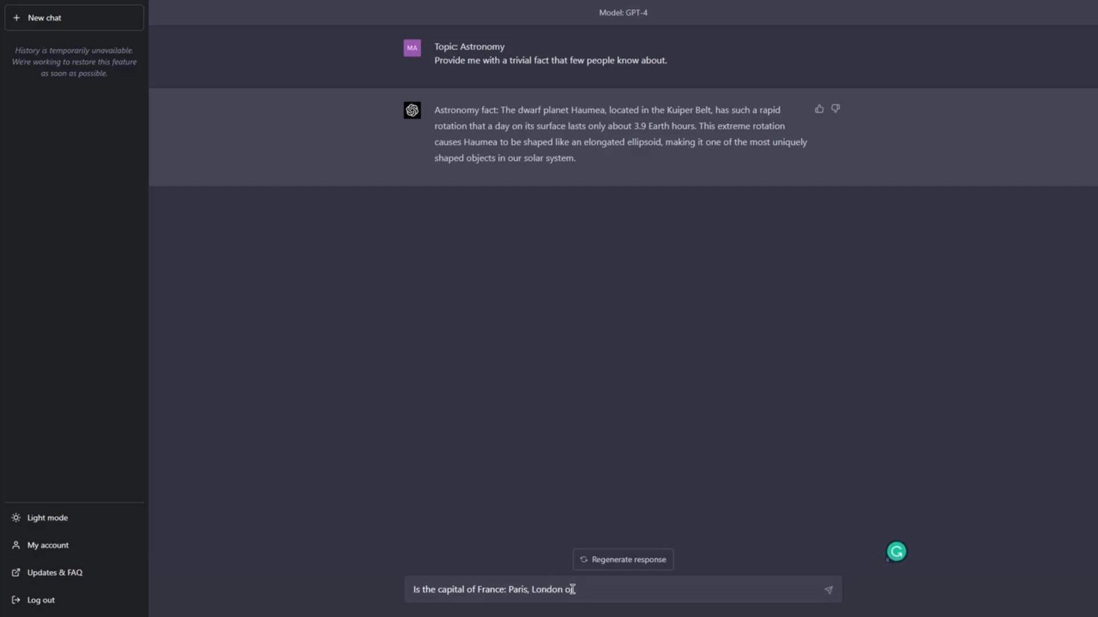
{"action": "type", "text": "Berlin?"}
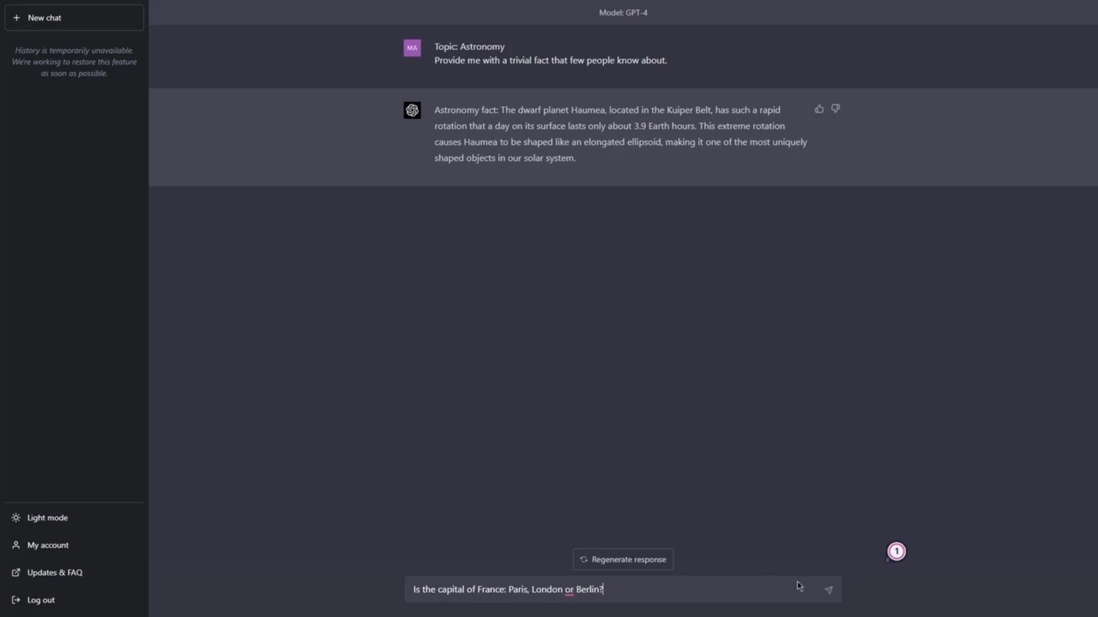
Step: Accept Grammarly's suggestion to add a comma before 'or Berlin'
{"action": "left_click", "coordinate": [567, 590]}
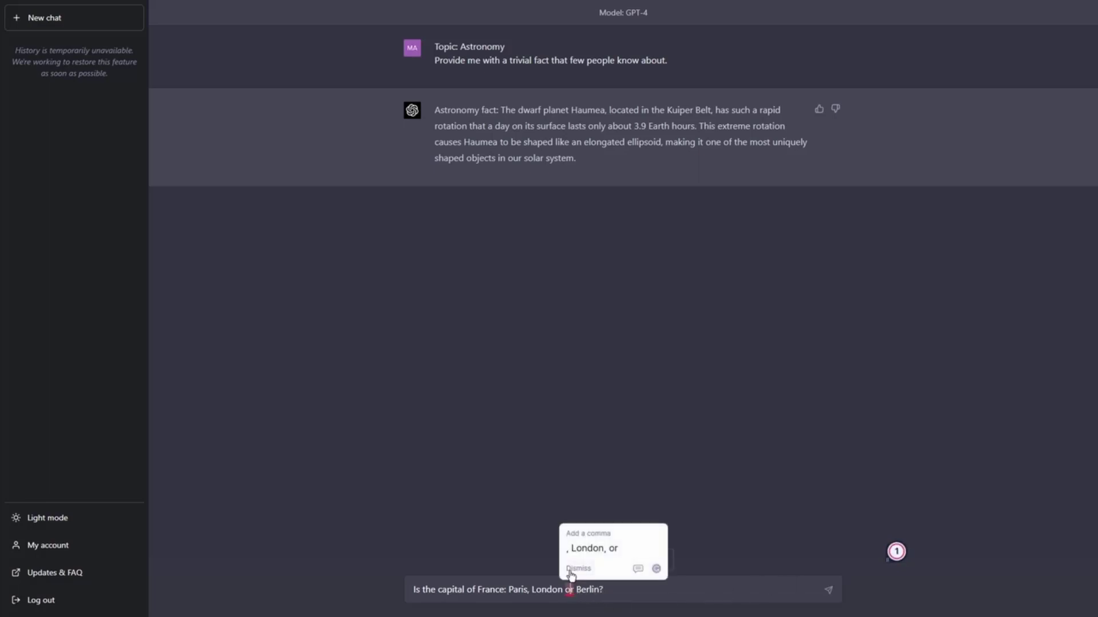
{"action": "left_click", "coordinate": [576, 569]}
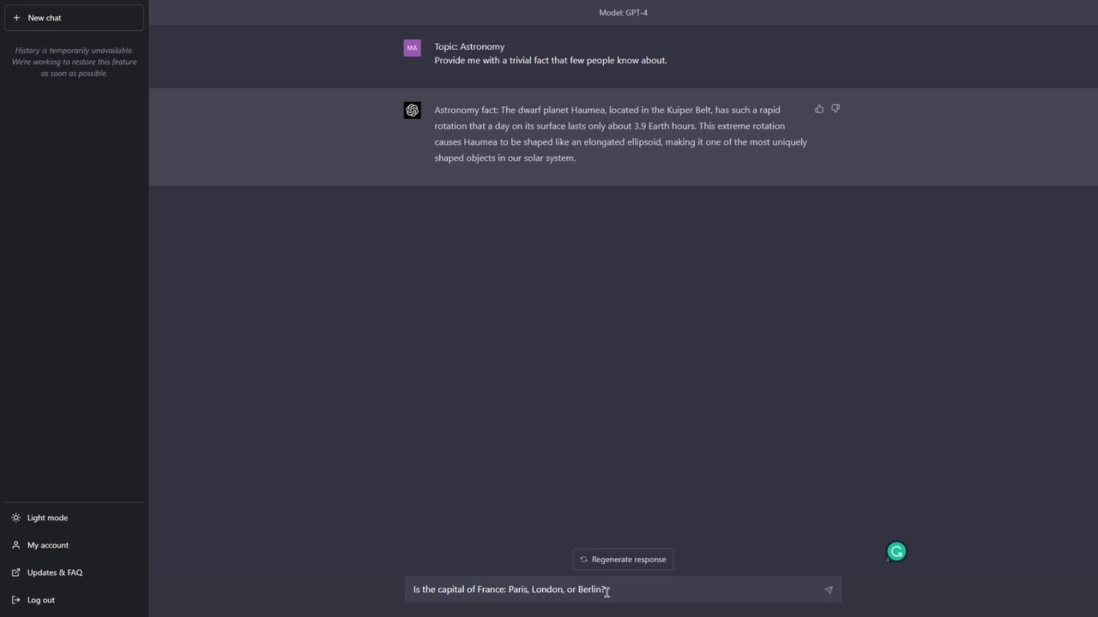
{"action": "mouse_move", "coordinate": [621, 590]}
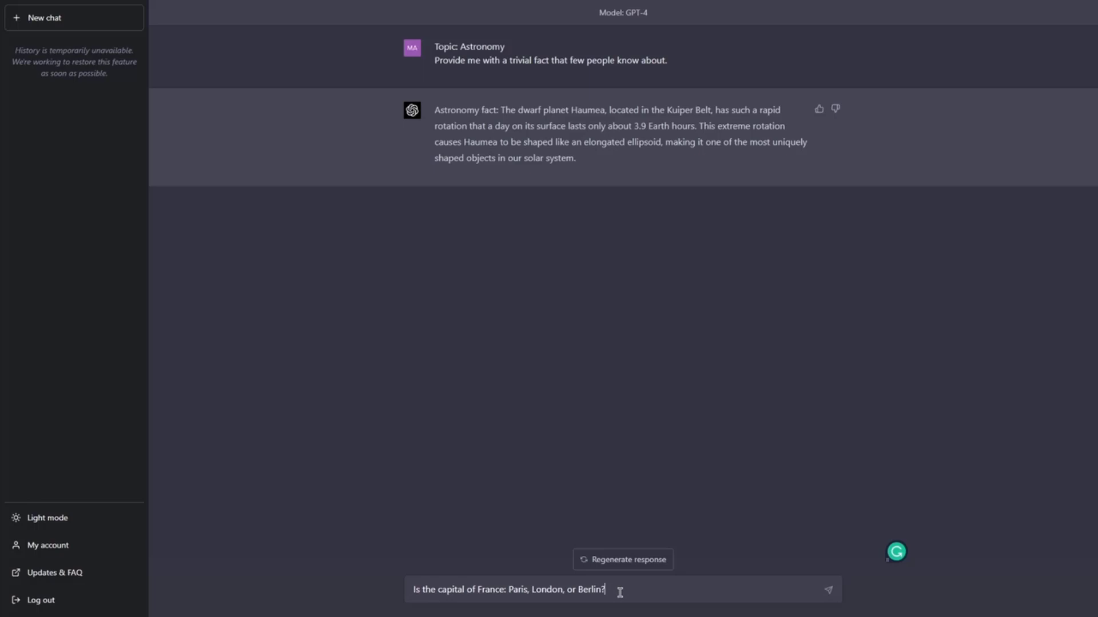
{"action": "double_click", "coordinate": [593, 590]}
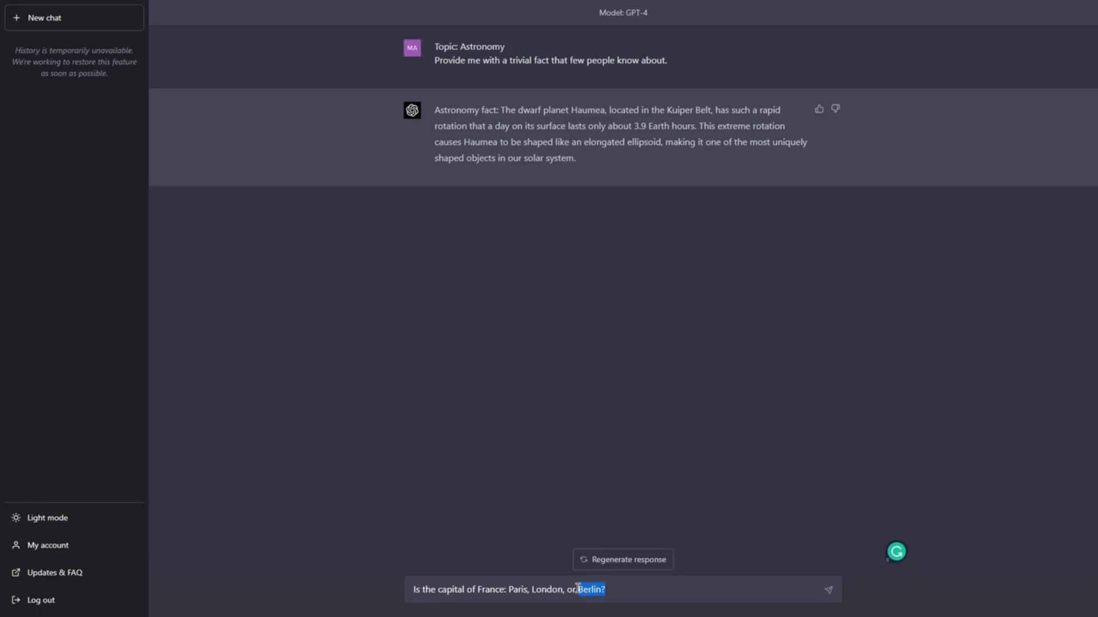
{"action": "double_click", "coordinate": [516, 604]}
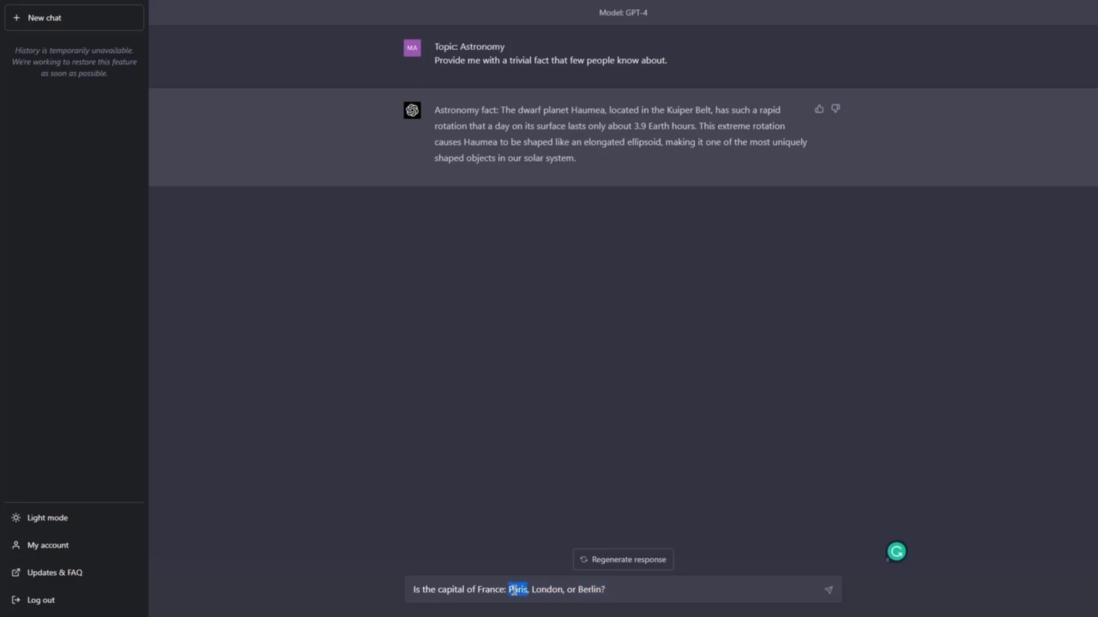
{"action": "double_click", "coordinate": [590, 590]}
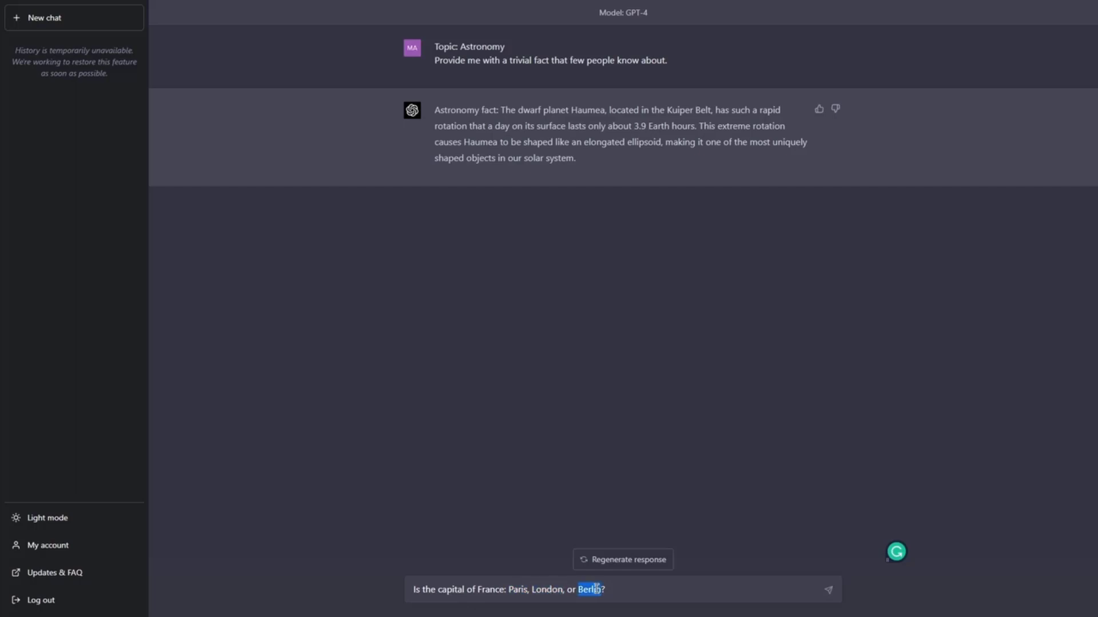
{"action": "double_click", "coordinate": [547, 606]}
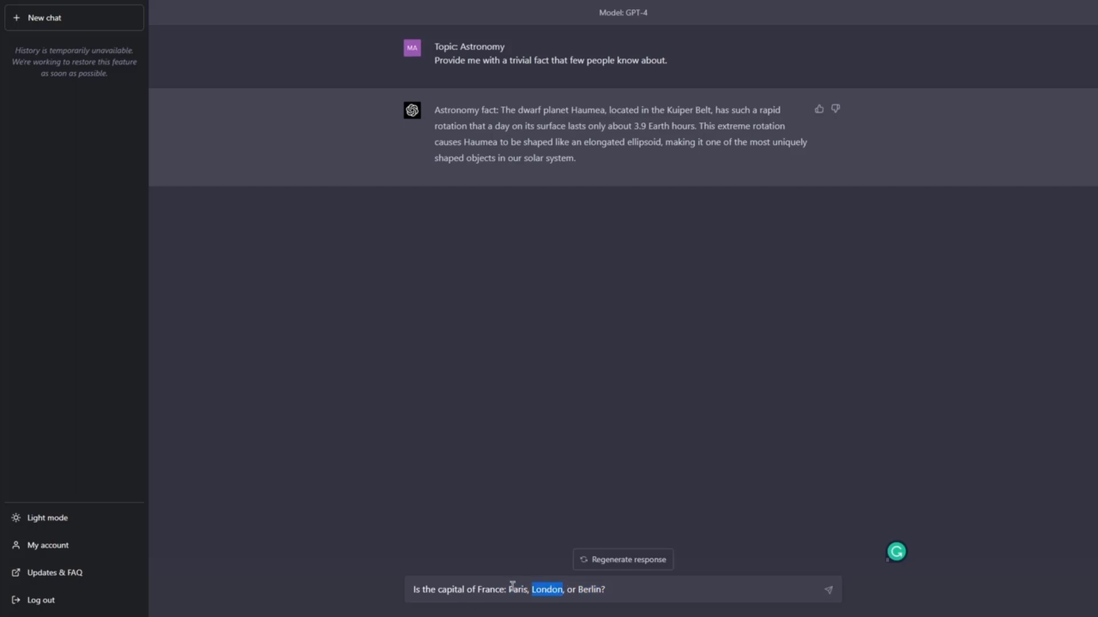
{"action": "double_click", "coordinate": [518, 590]}
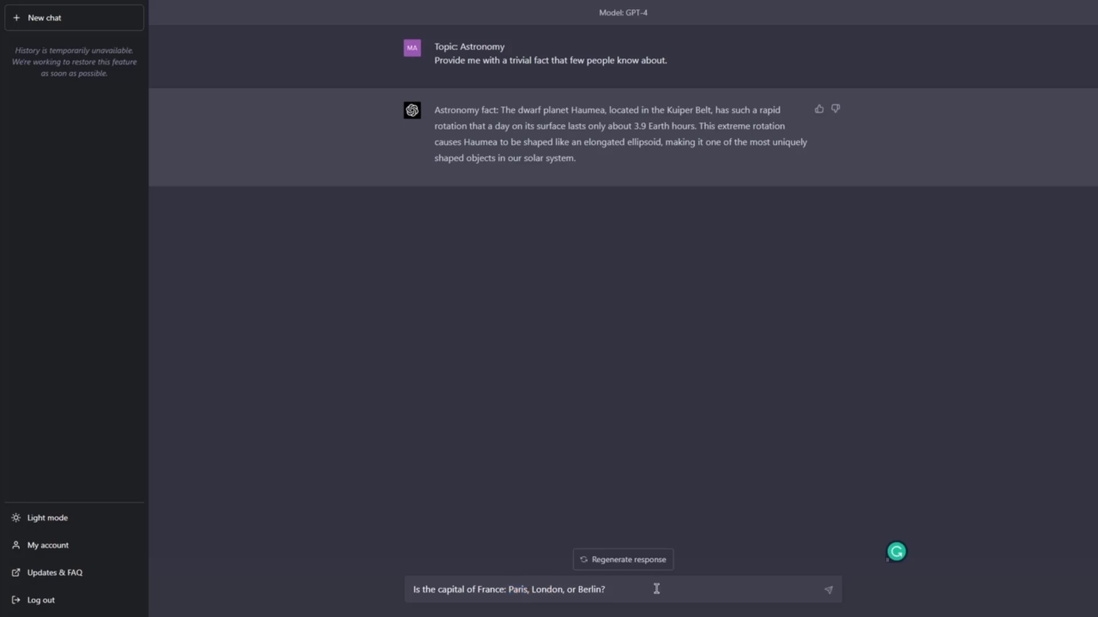
{"action": "double_click", "coordinate": [592, 590]}
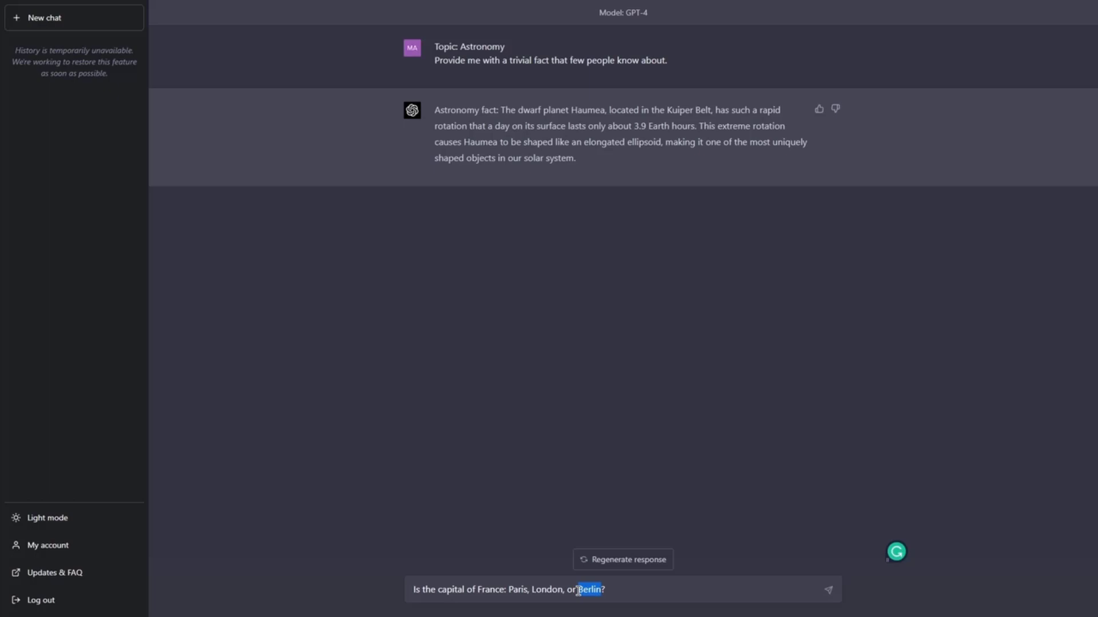
{"action": "double_click", "coordinate": [551, 606]}
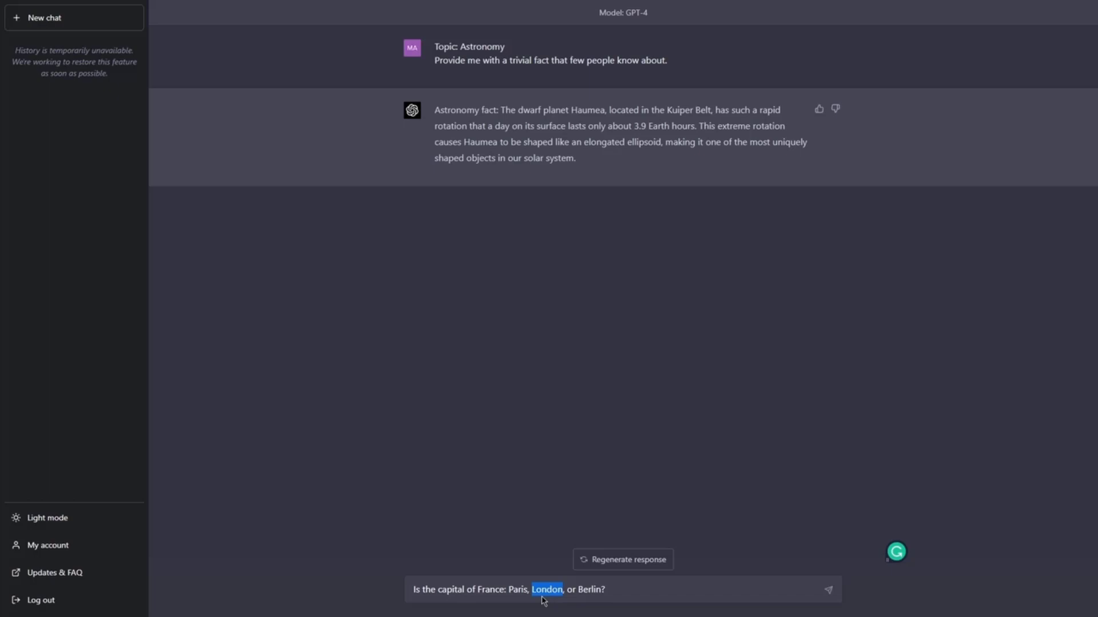
{"action": "left_click", "coordinate": [635, 590]}
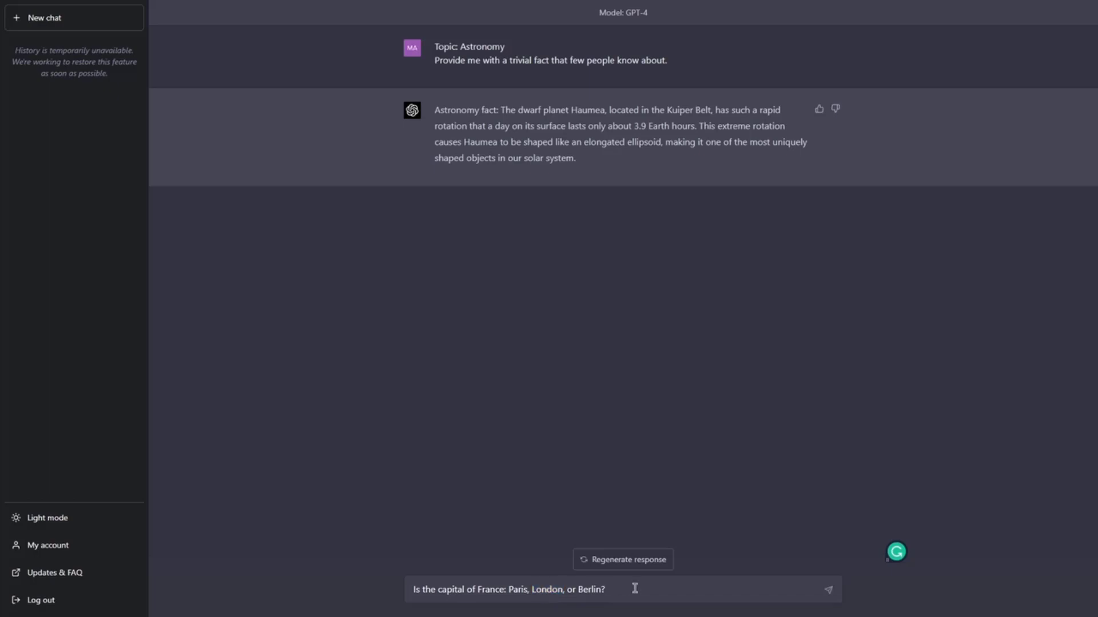
{"action": "left_click", "coordinate": [829, 588]}
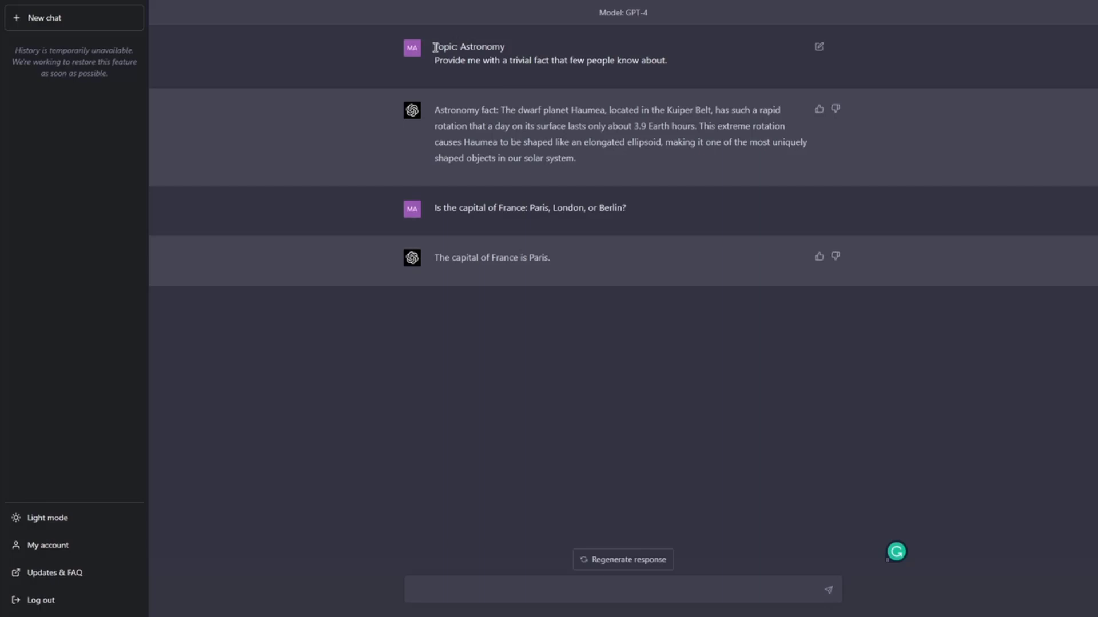
Step: Highlight the earlier astronomy prompt text, then clear the selection
{"action": "left_click_drag", "start_coordinate": [435, 46], "coordinate": [666, 61]}
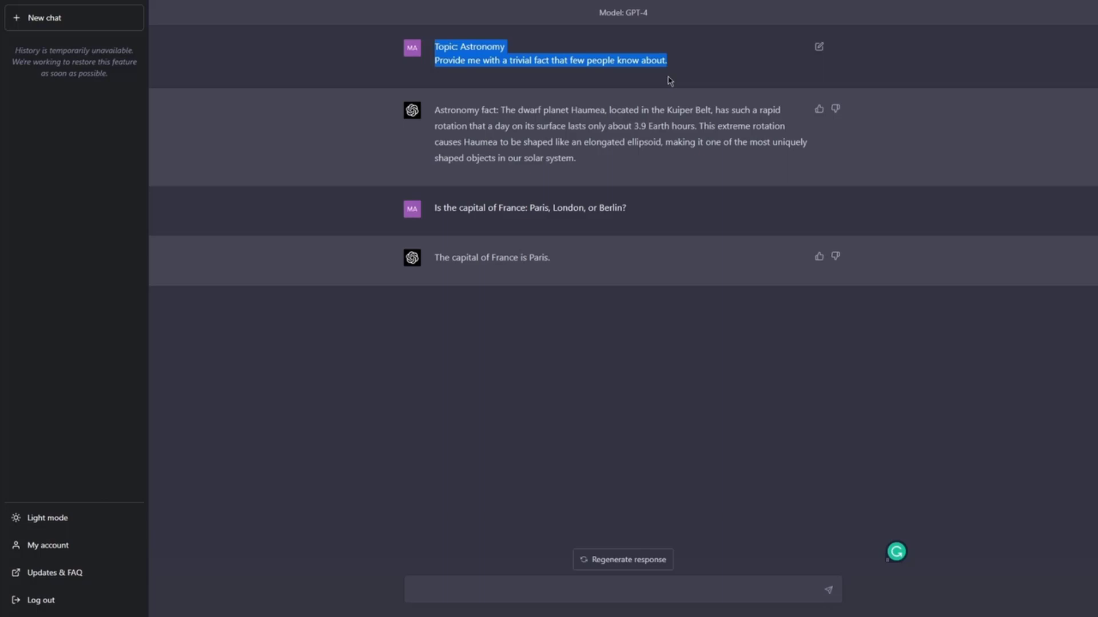
{"action": "left_click", "coordinate": [670, 81]}
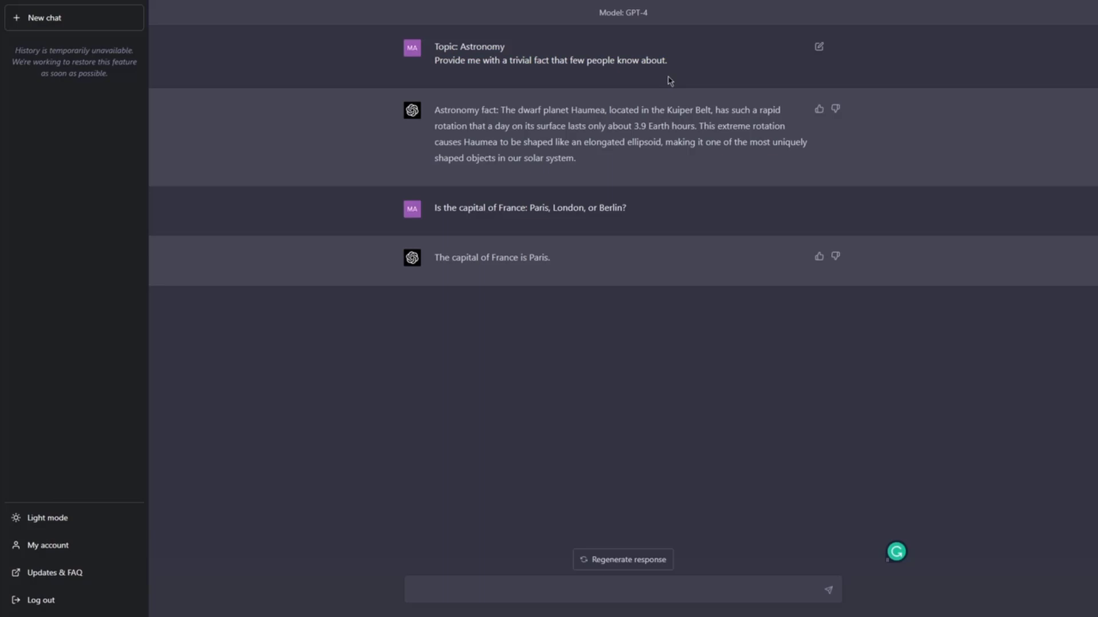
{"action": "mouse_move", "coordinate": [633, 73]}
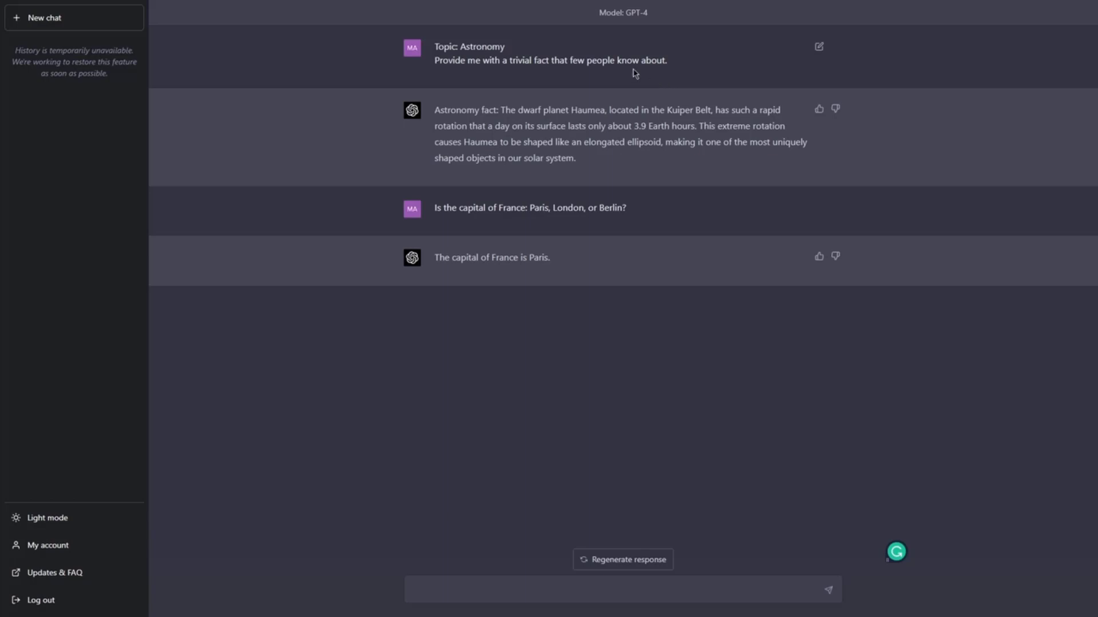
{"action": "mouse_move", "coordinate": [384, 64]}
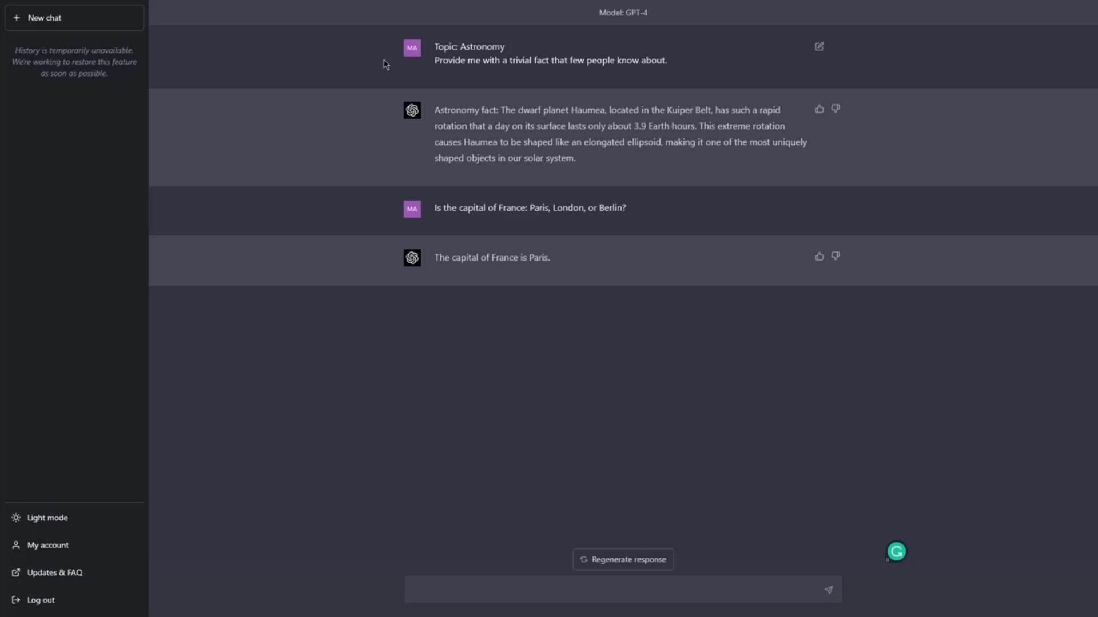